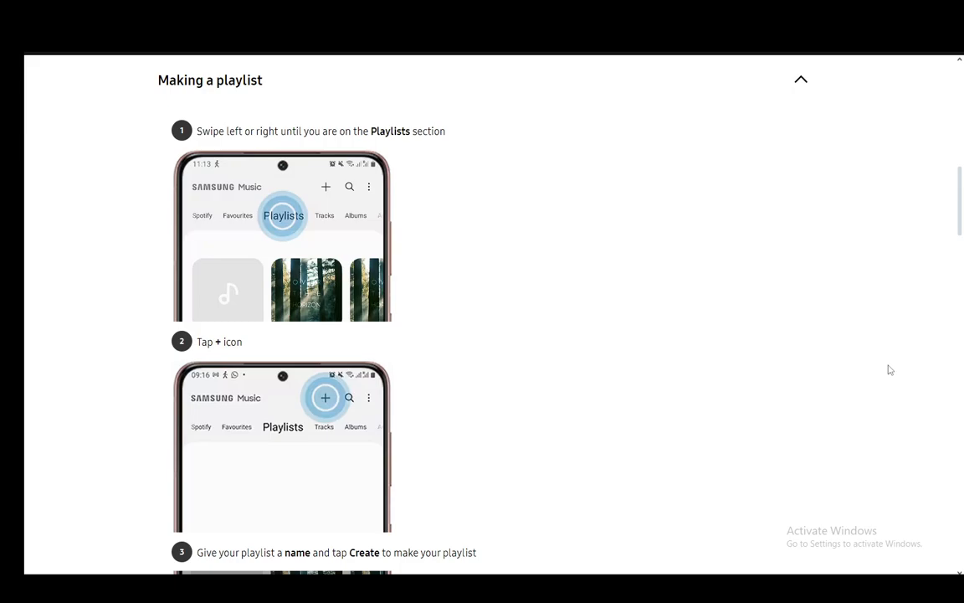
mouse_move(392, 299)
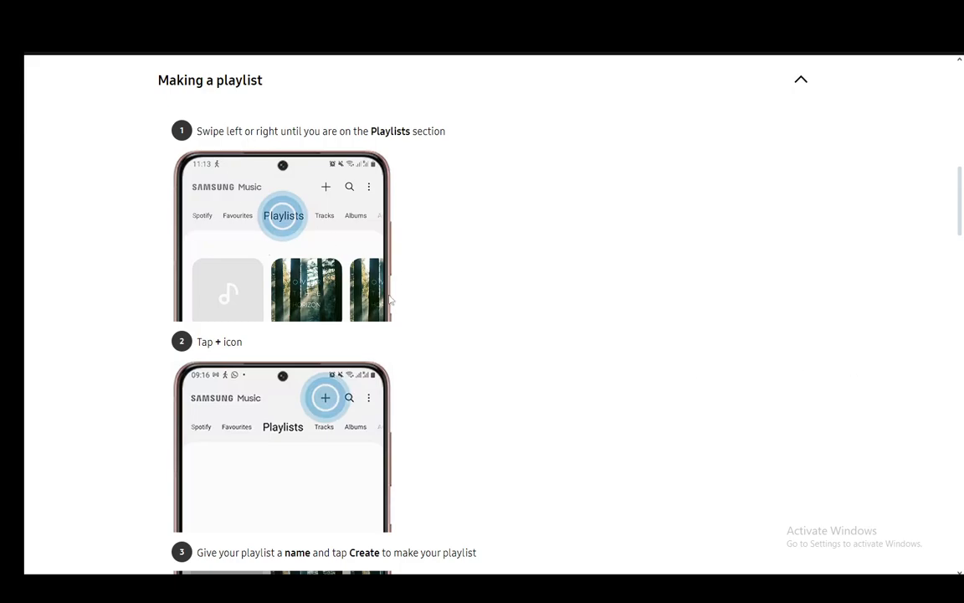
scroll(down, 3)
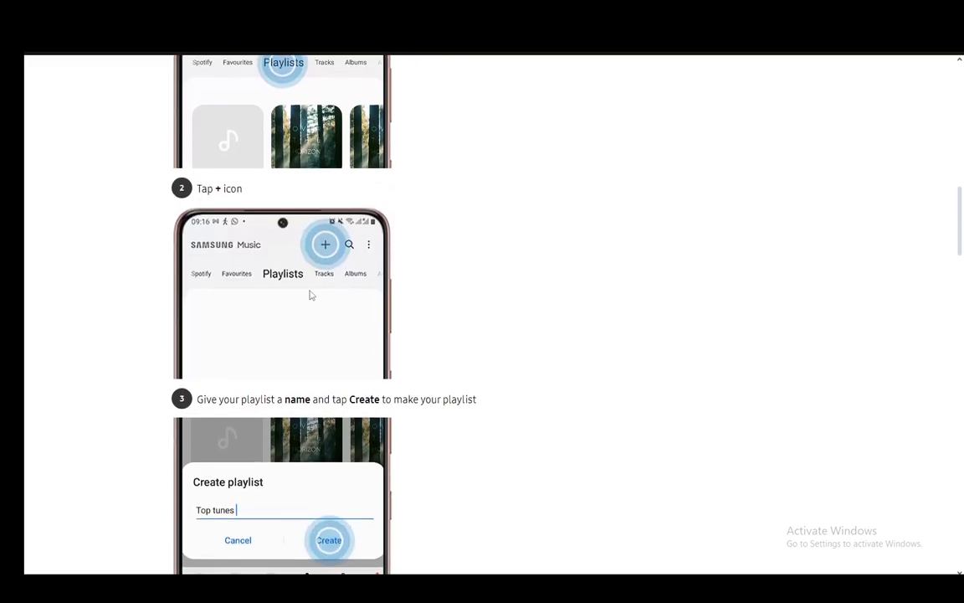
scroll(down, 3)
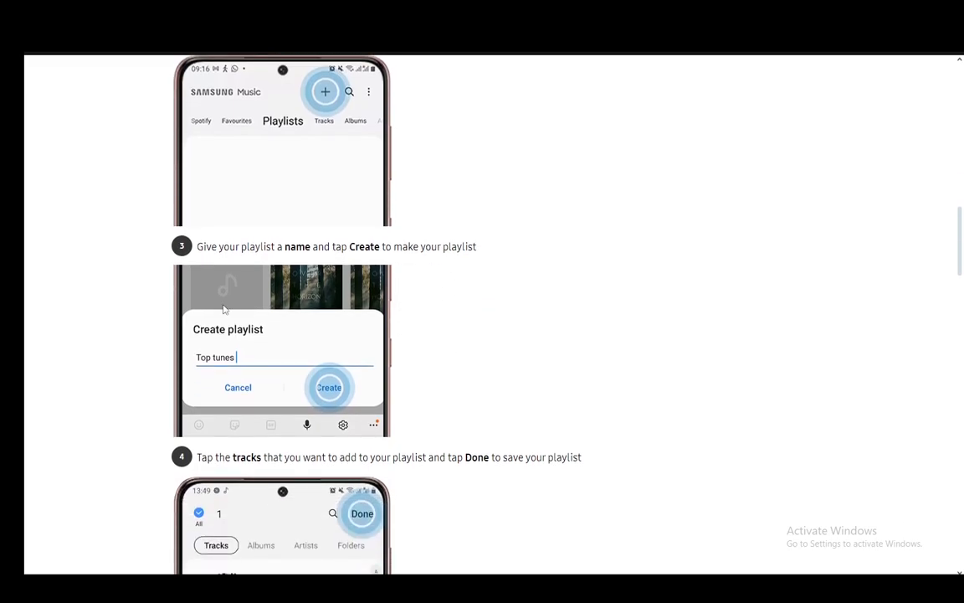
mouse_move(401, 378)
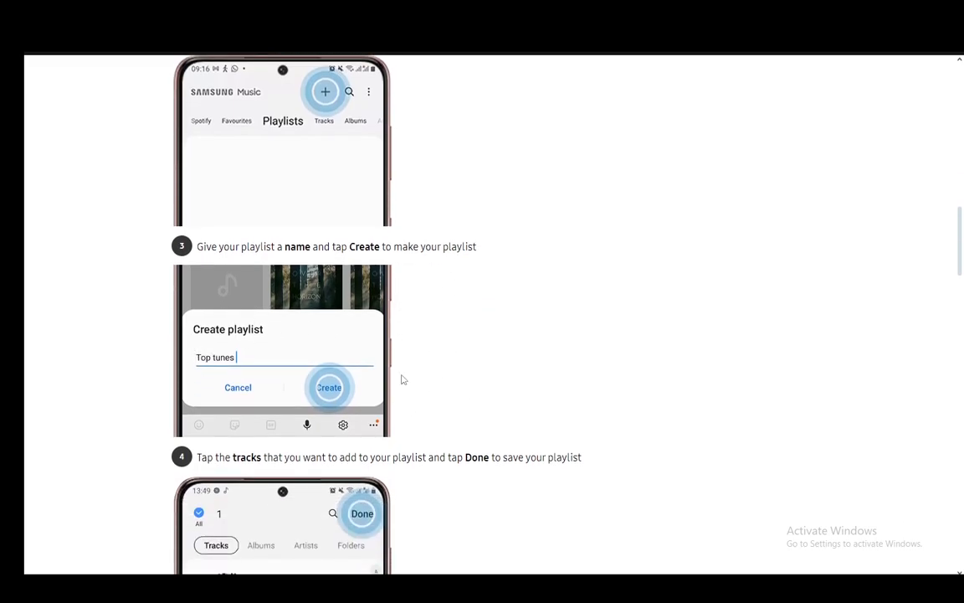
scroll(down, 3)
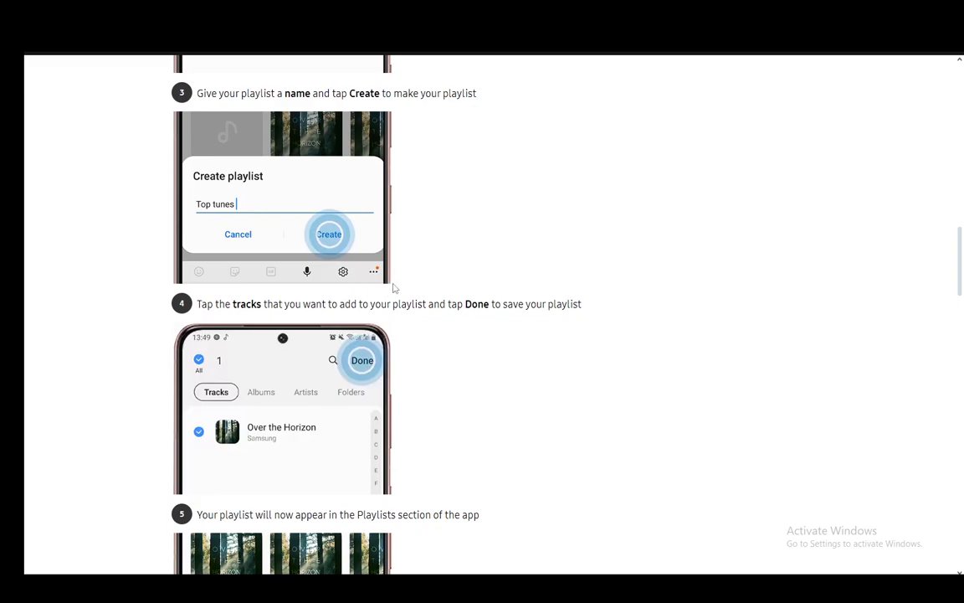
mouse_move(561, 298)
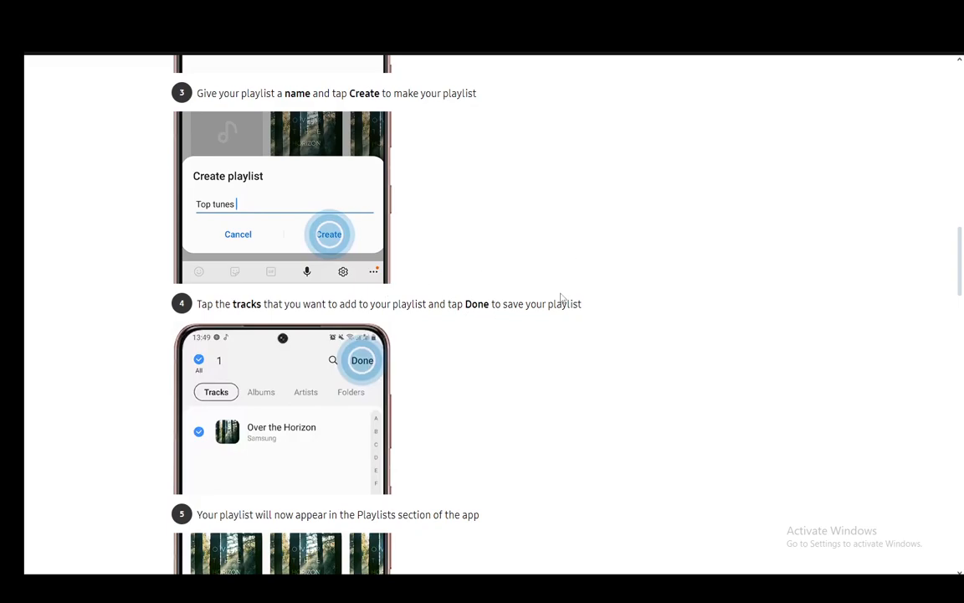
scroll(down, 3)
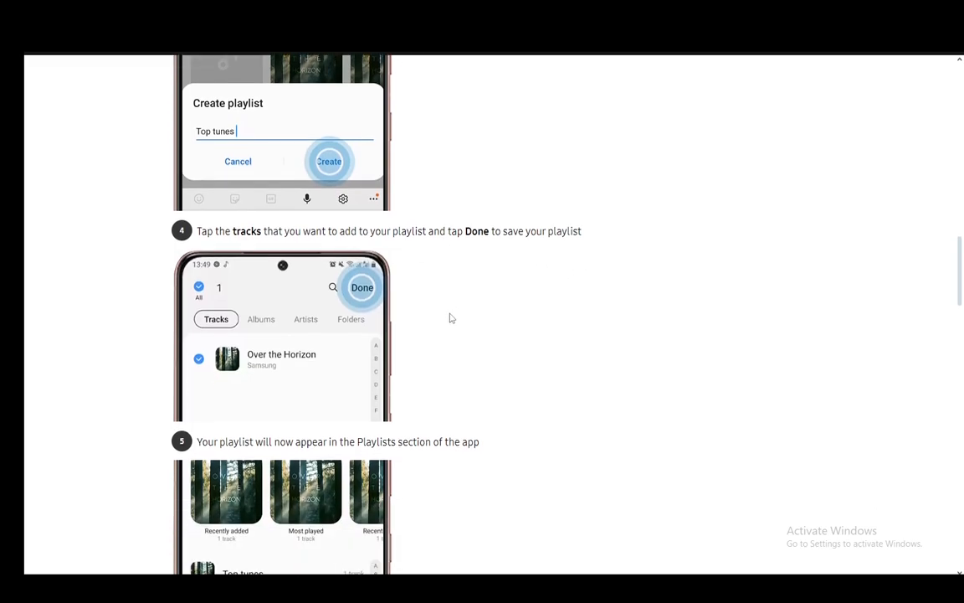
scroll(down, 3)
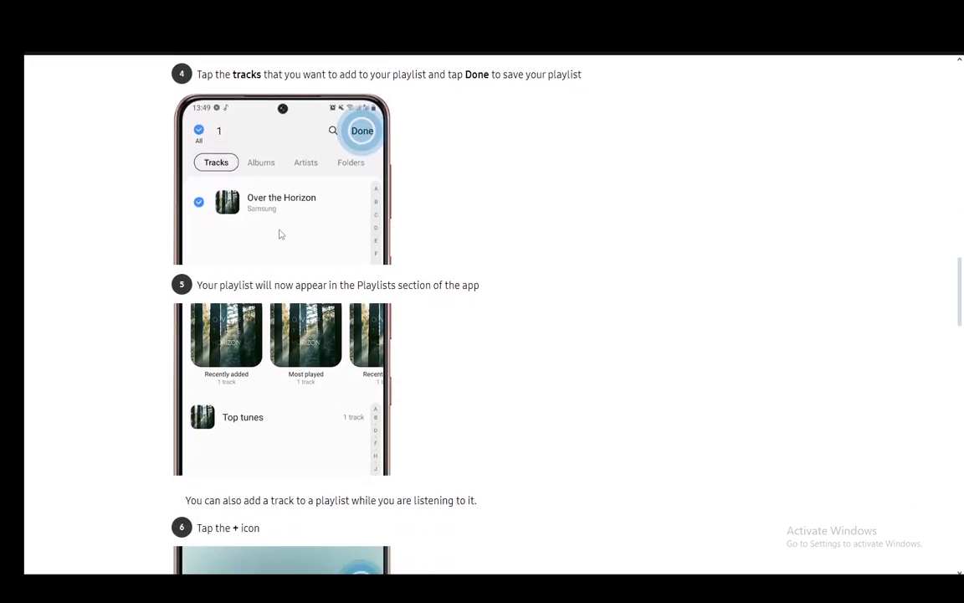
mouse_move(281, 372)
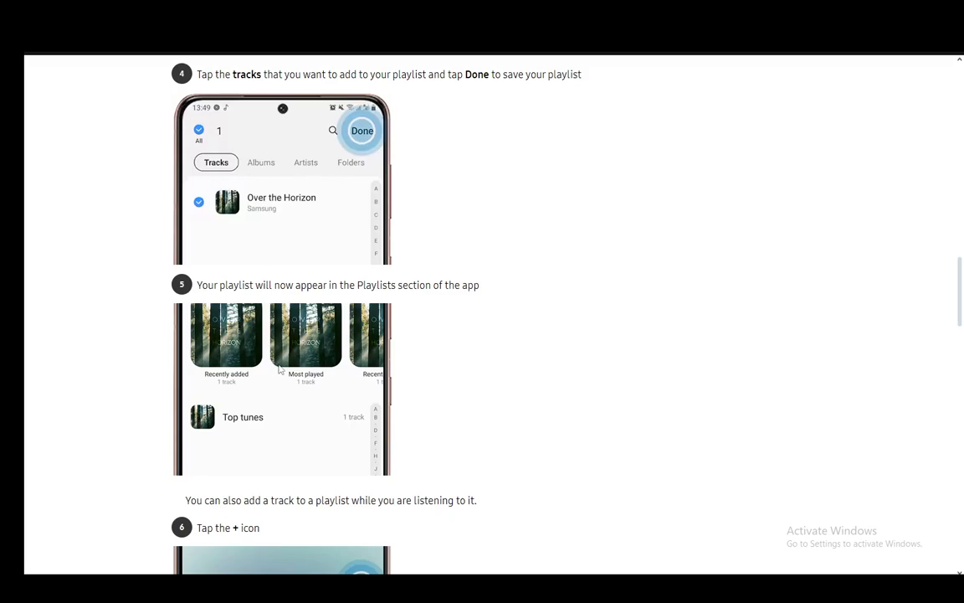
scroll(down, 3)
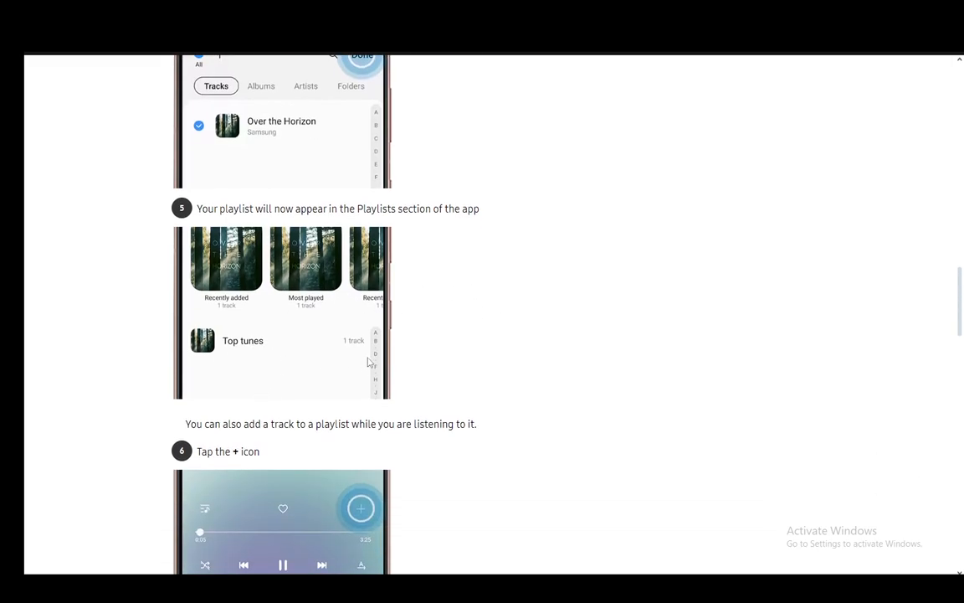
scroll(down, 3)
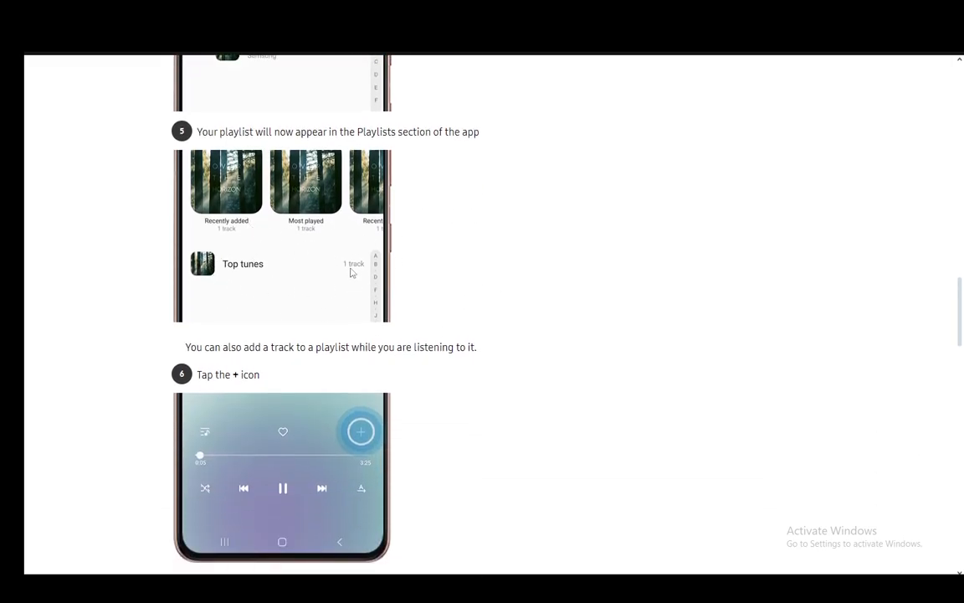
mouse_move(261, 338)
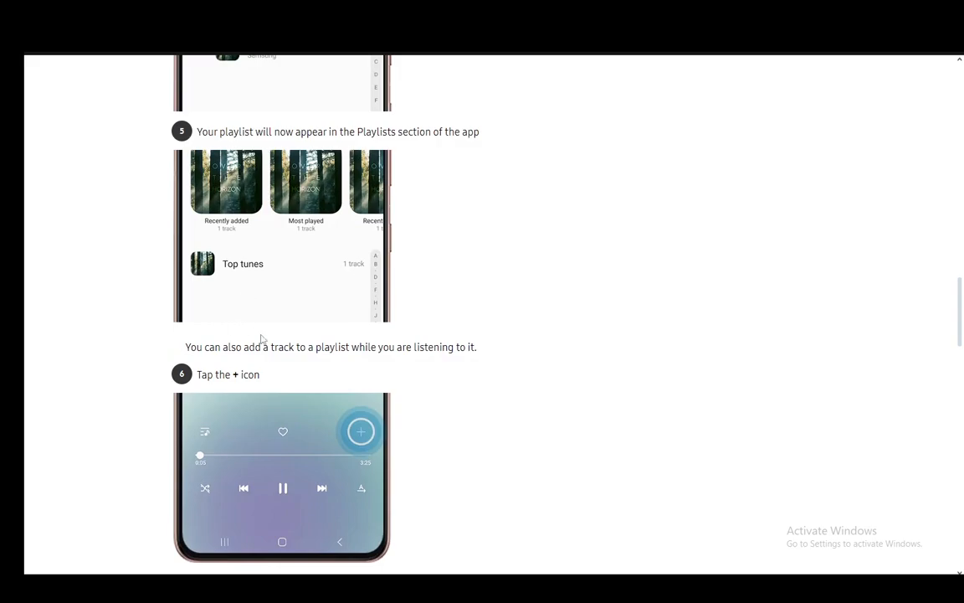
scroll(down, 3)
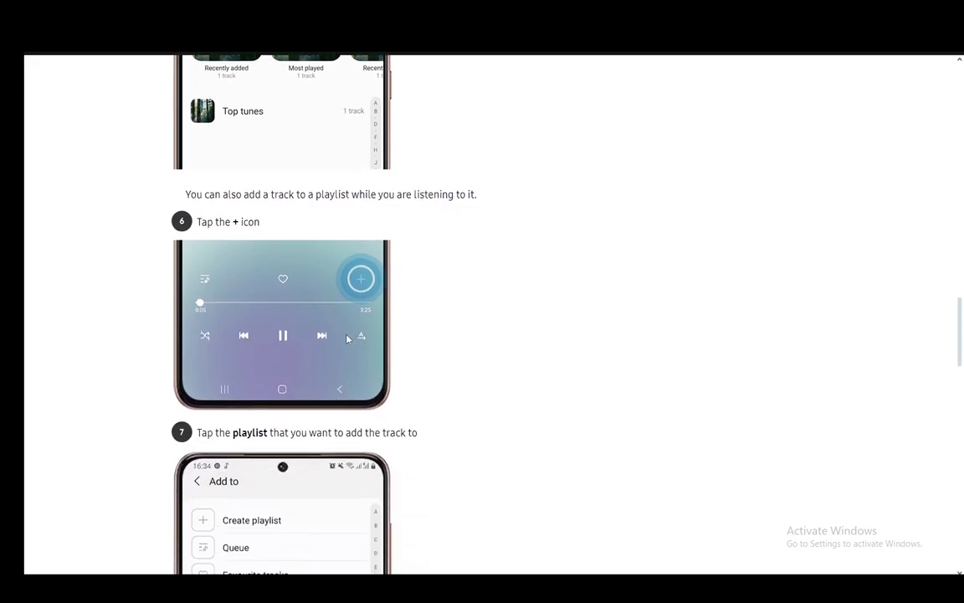
mouse_move(338, 302)
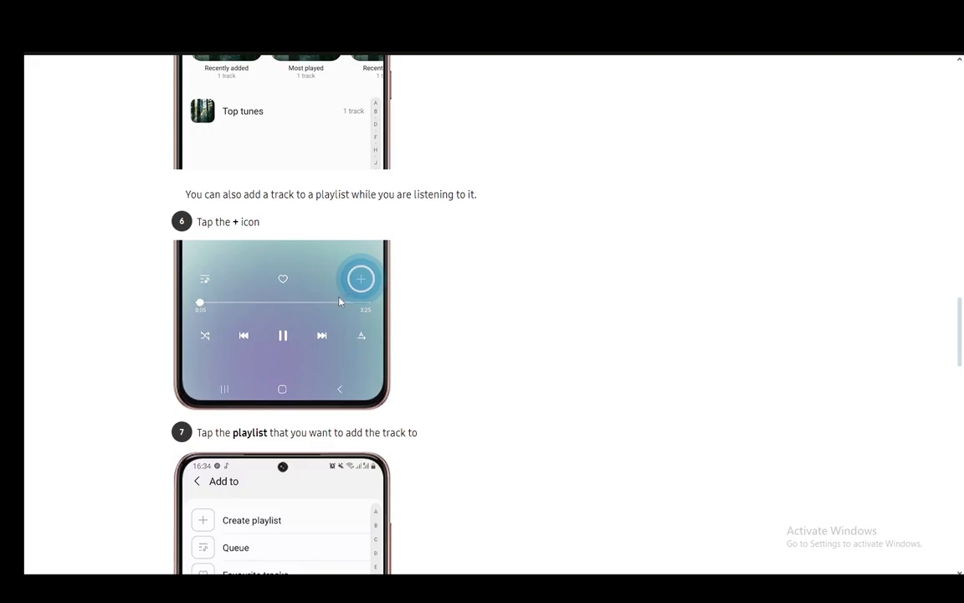
mouse_move(326, 315)
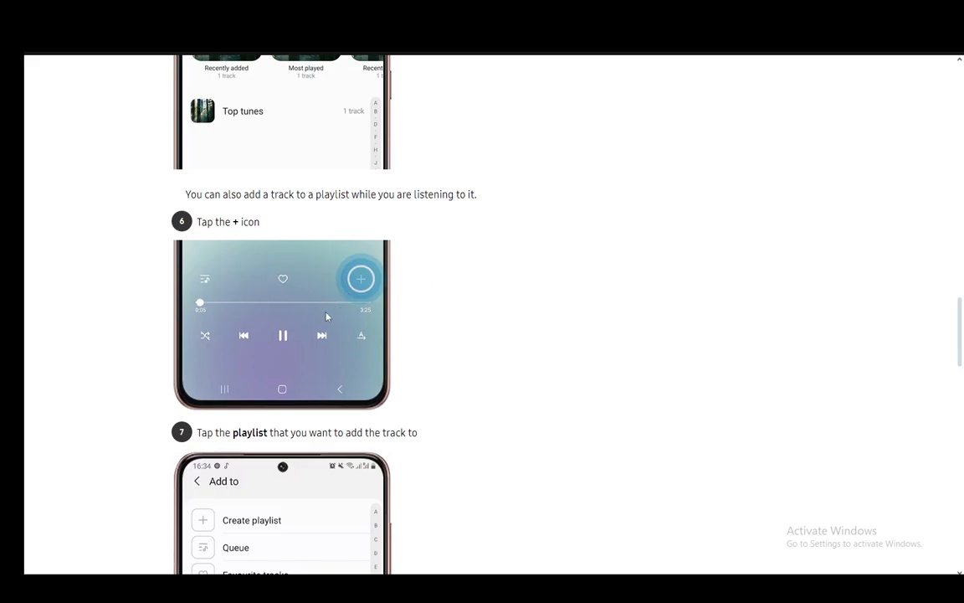
scroll(down, 3)
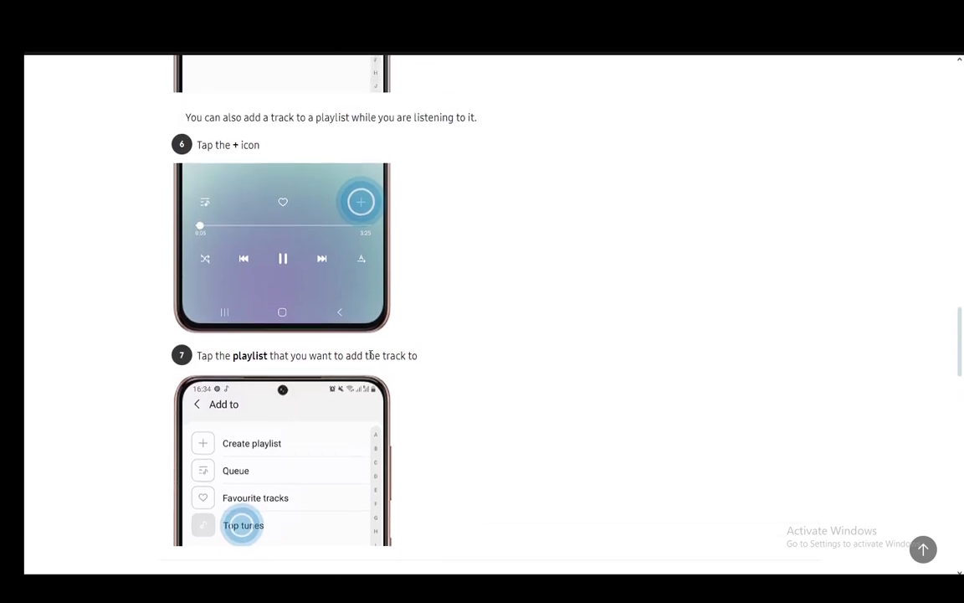
mouse_move(185, 177)
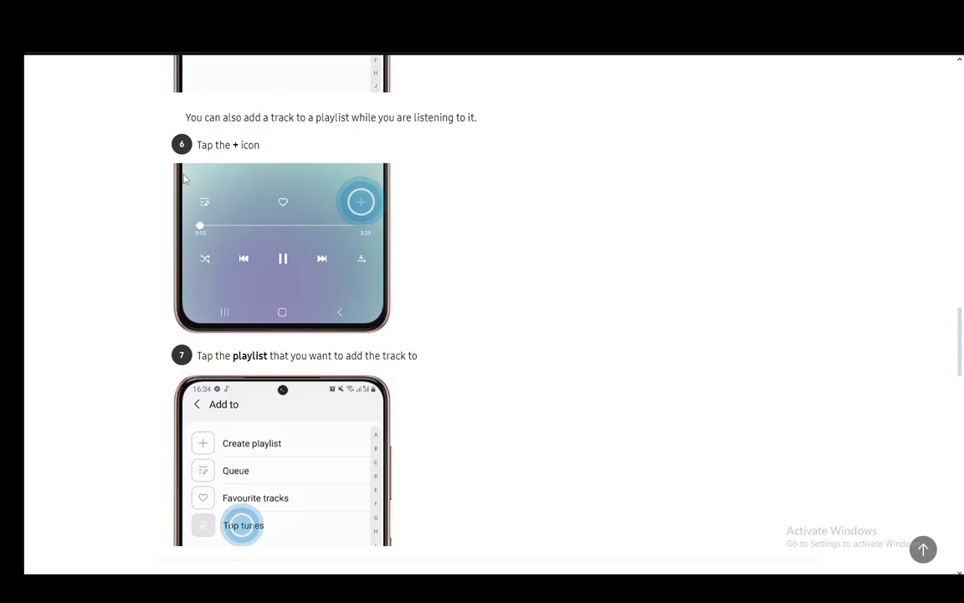
mouse_move(453, 268)
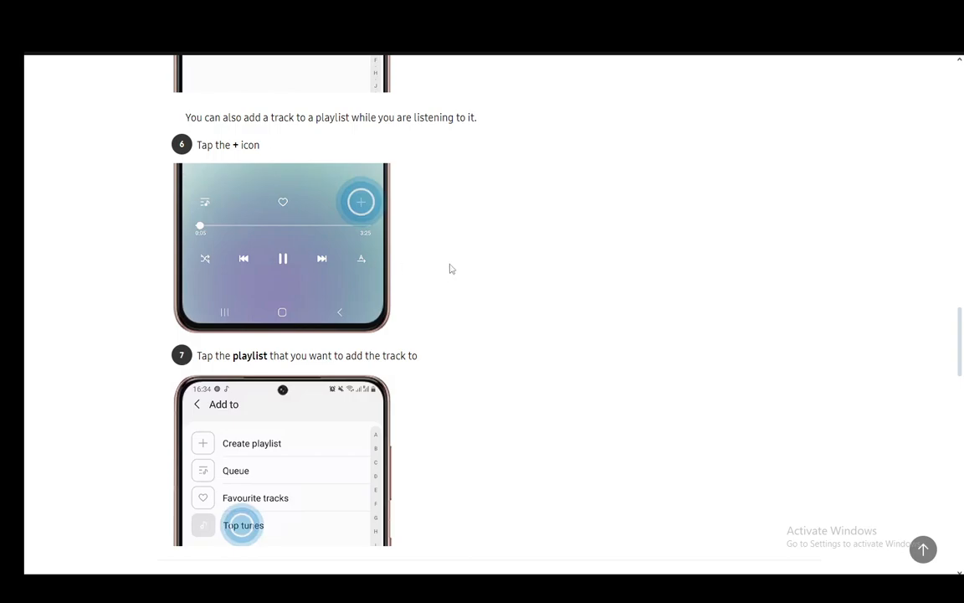